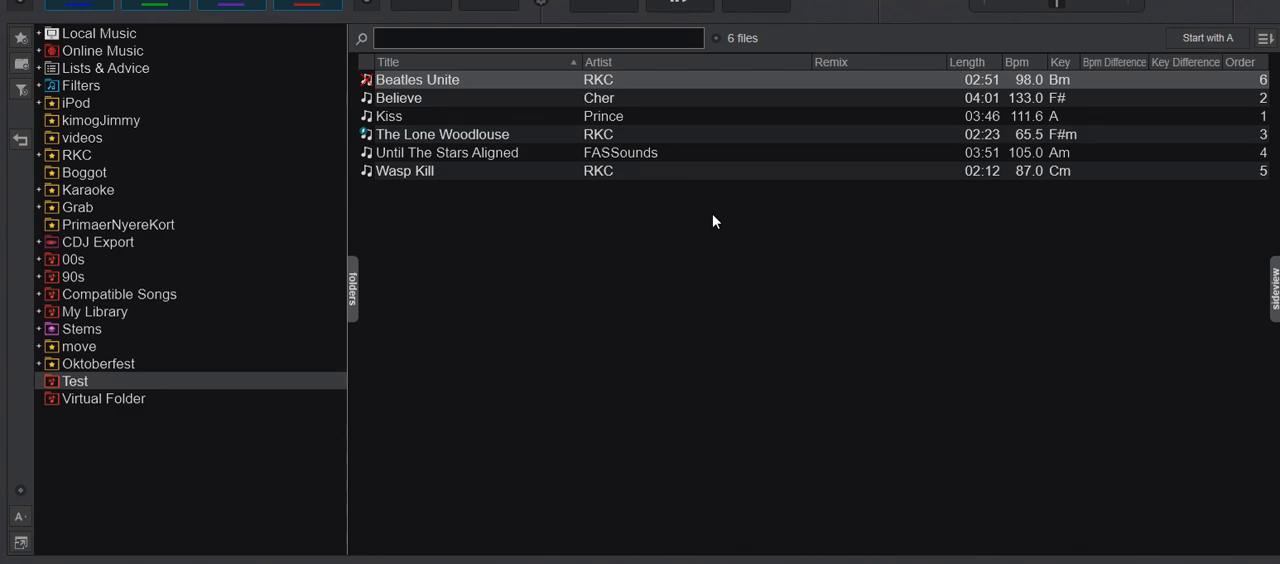
mouse_move(624, 246)
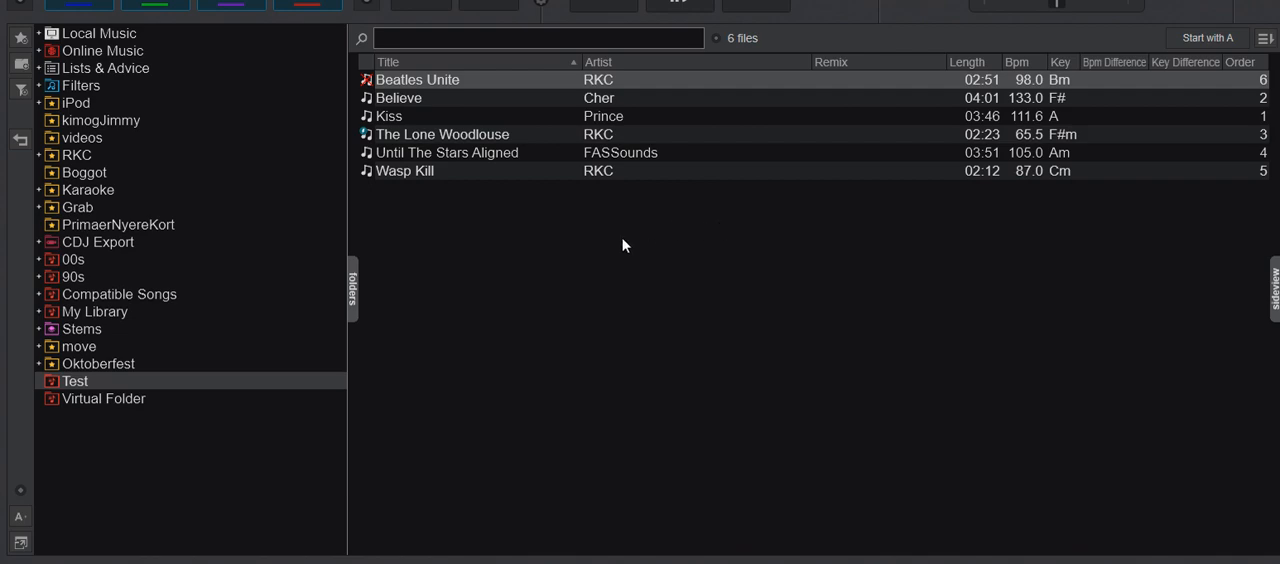
mouse_move(384, 130)
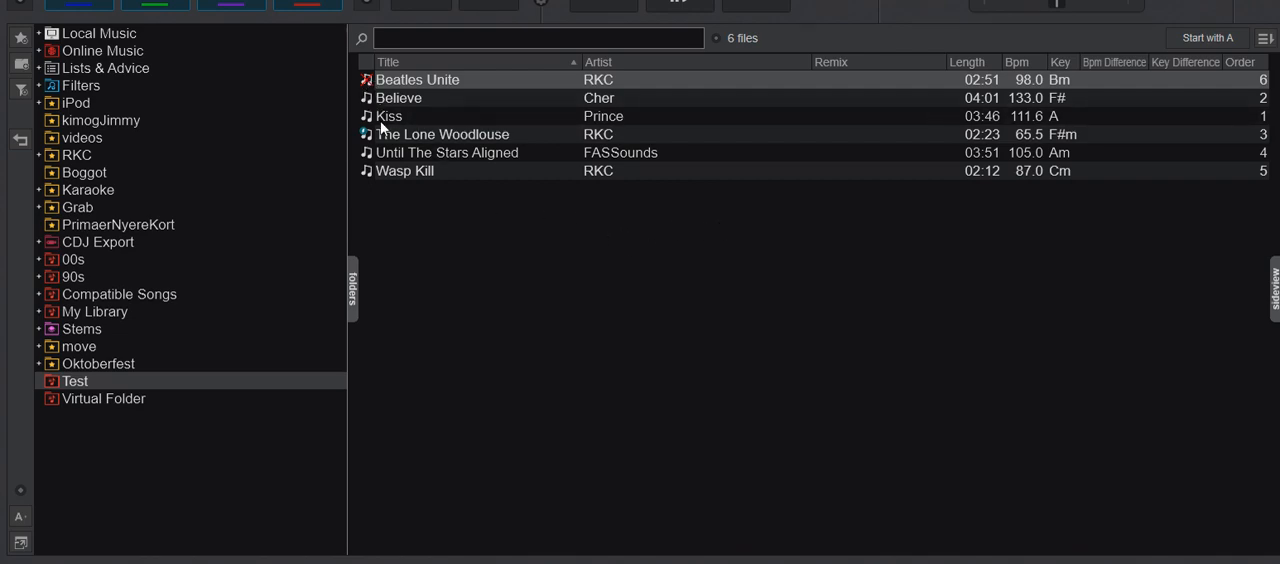
mouse_move(366, 90)
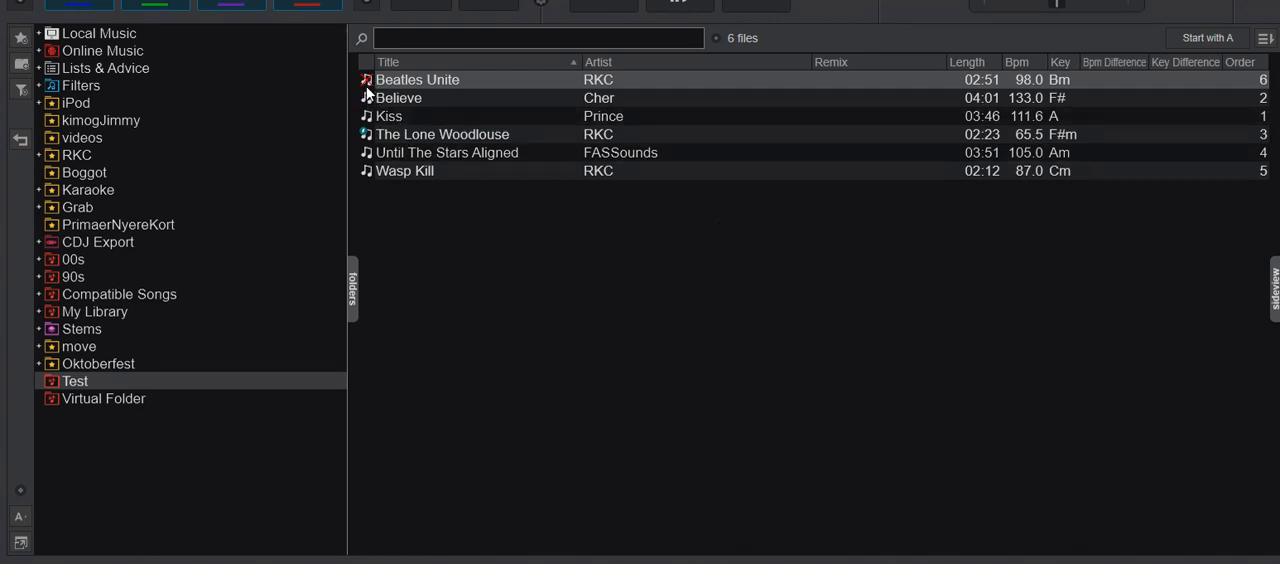
mouse_move(492, 288)
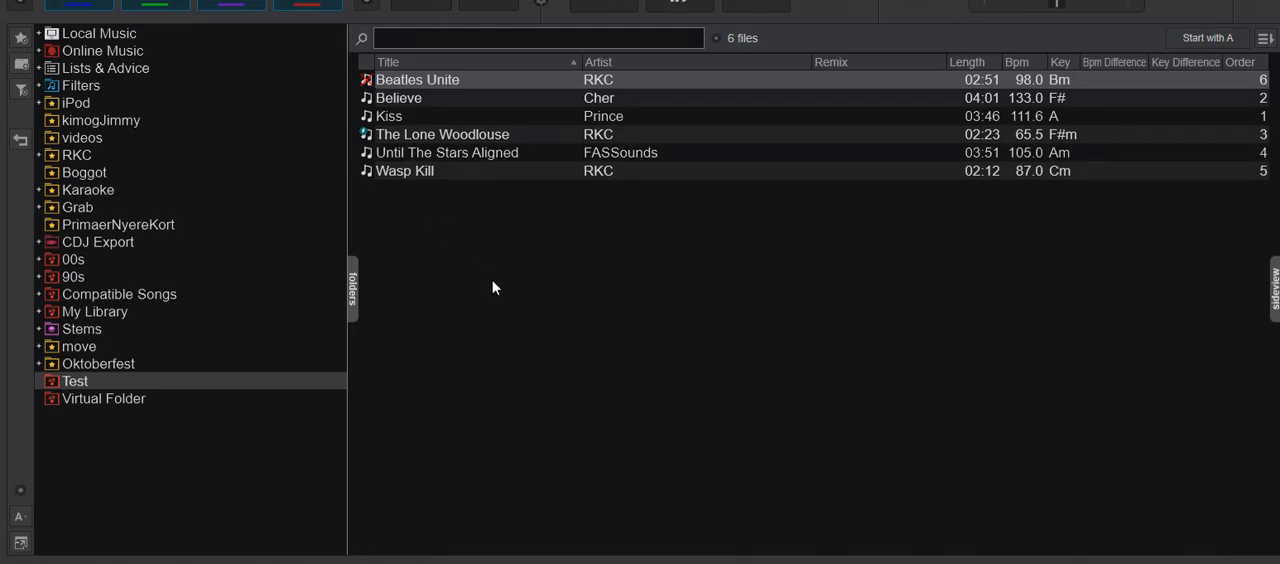
mouse_move(488, 280)
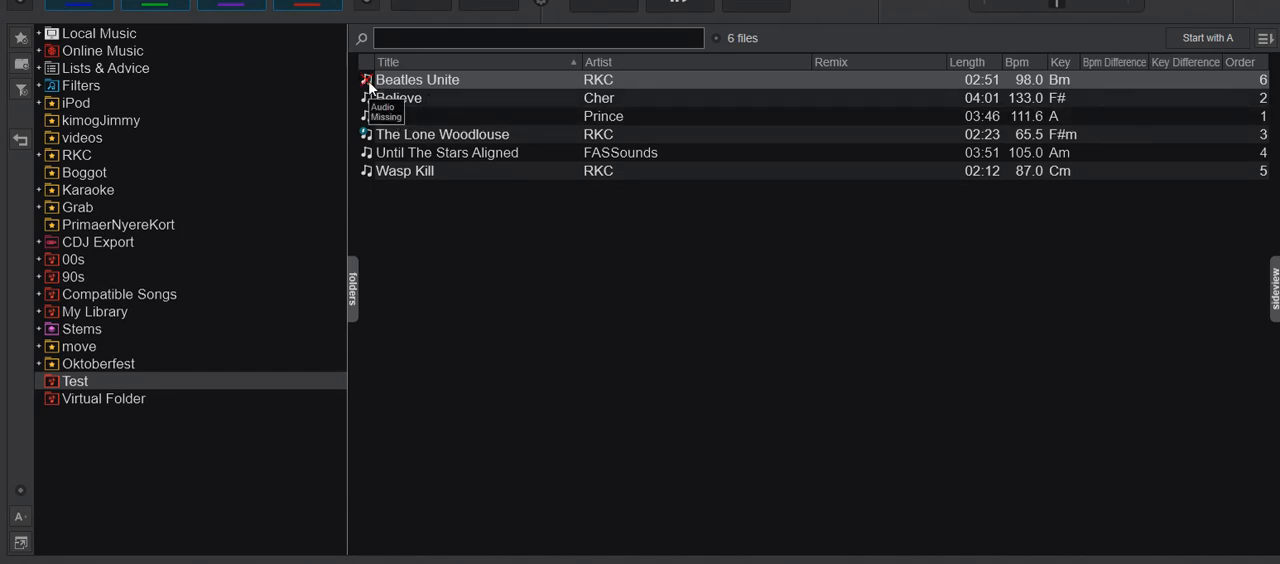
mouse_move(428, 90)
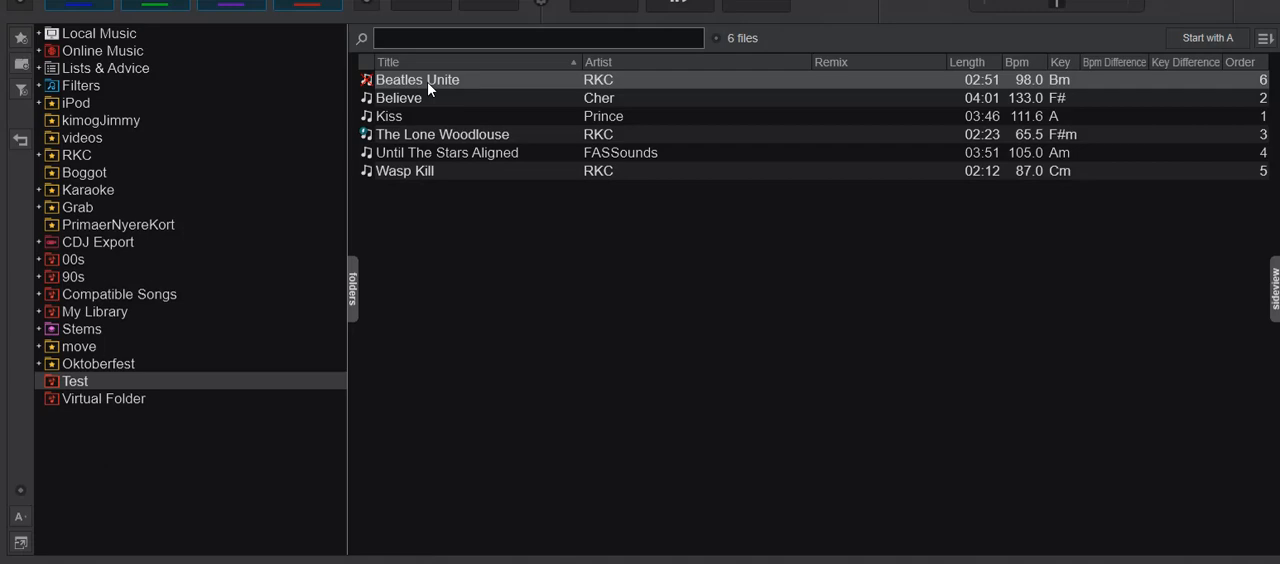
mouse_move(424, 90)
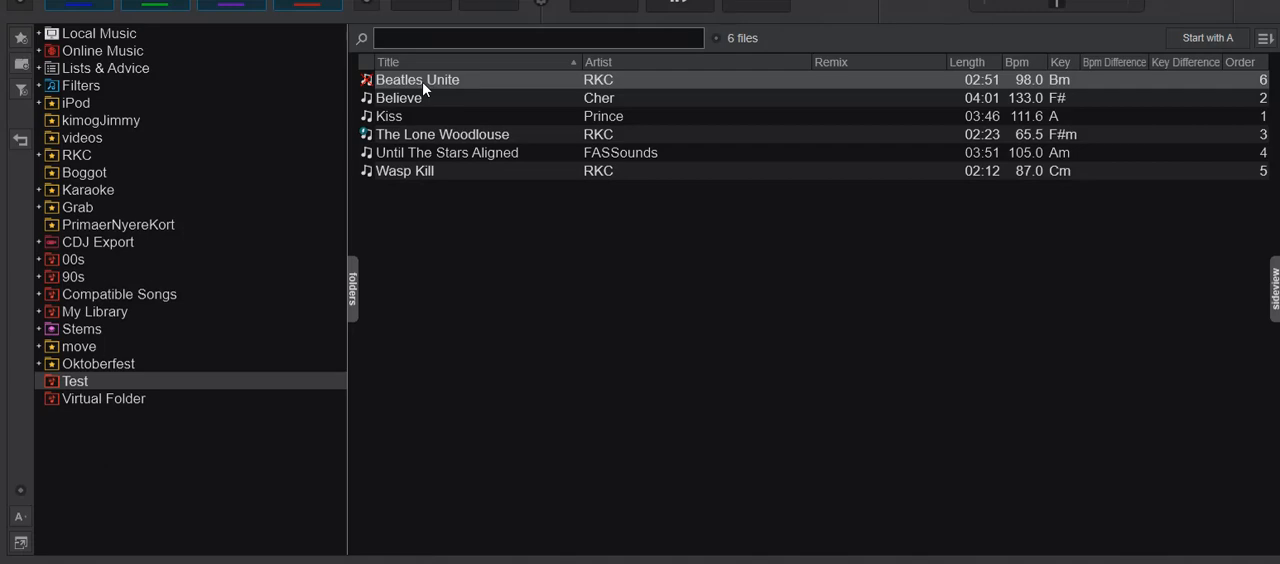
mouse_move(96, 312)
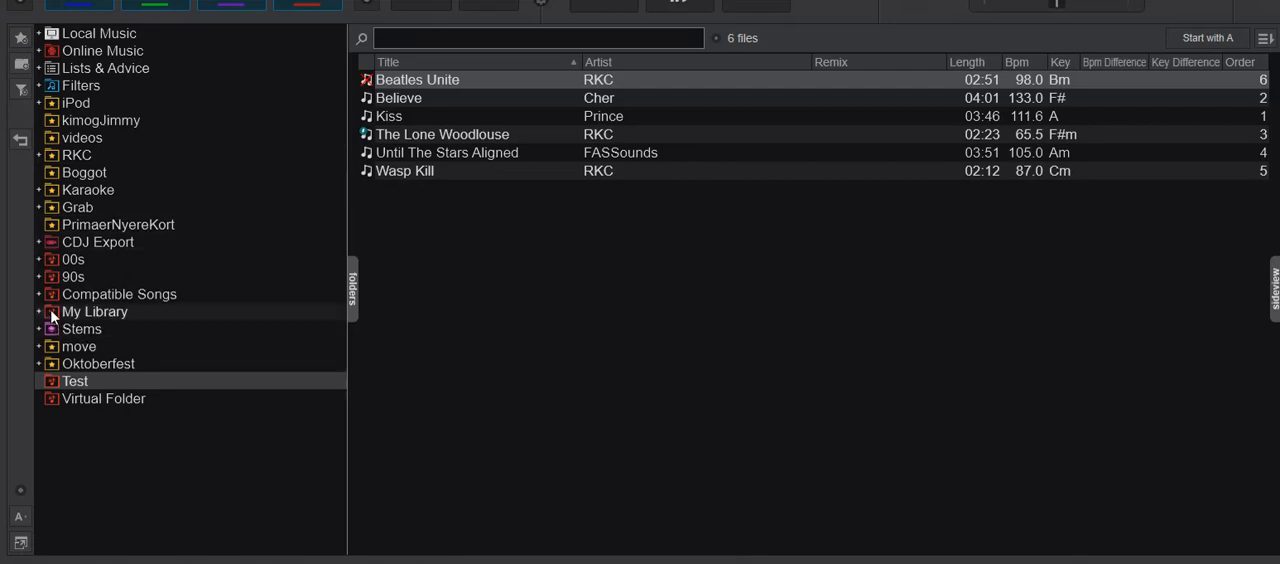
Step: Expand My Library and its Database folders toward the File missing filter
click(44, 312)
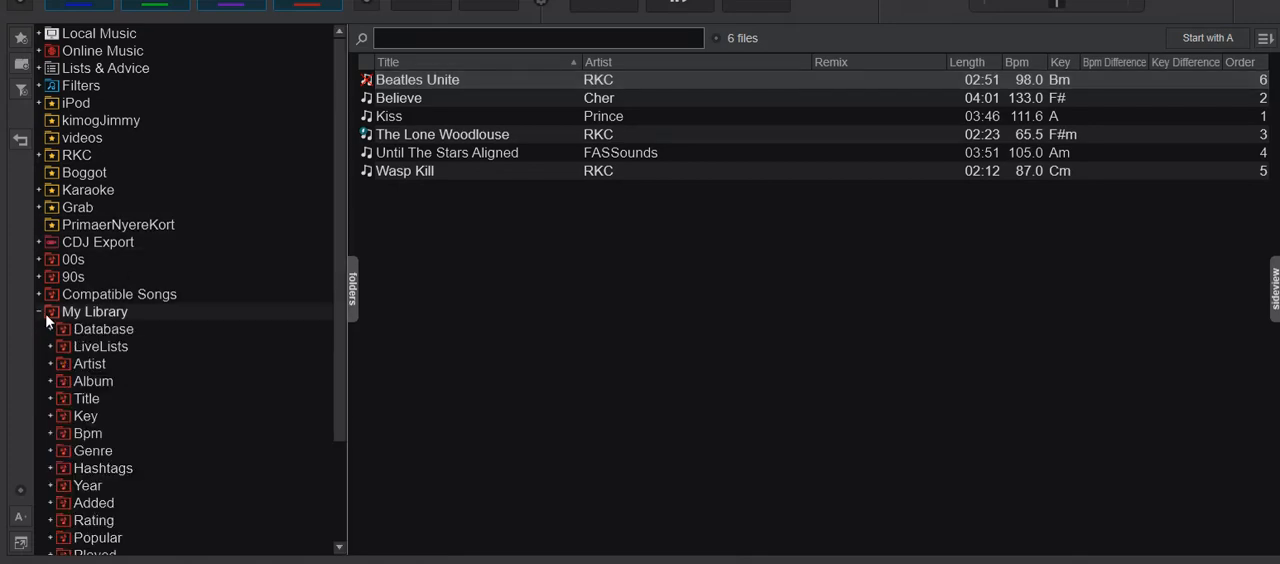
click(50, 328)
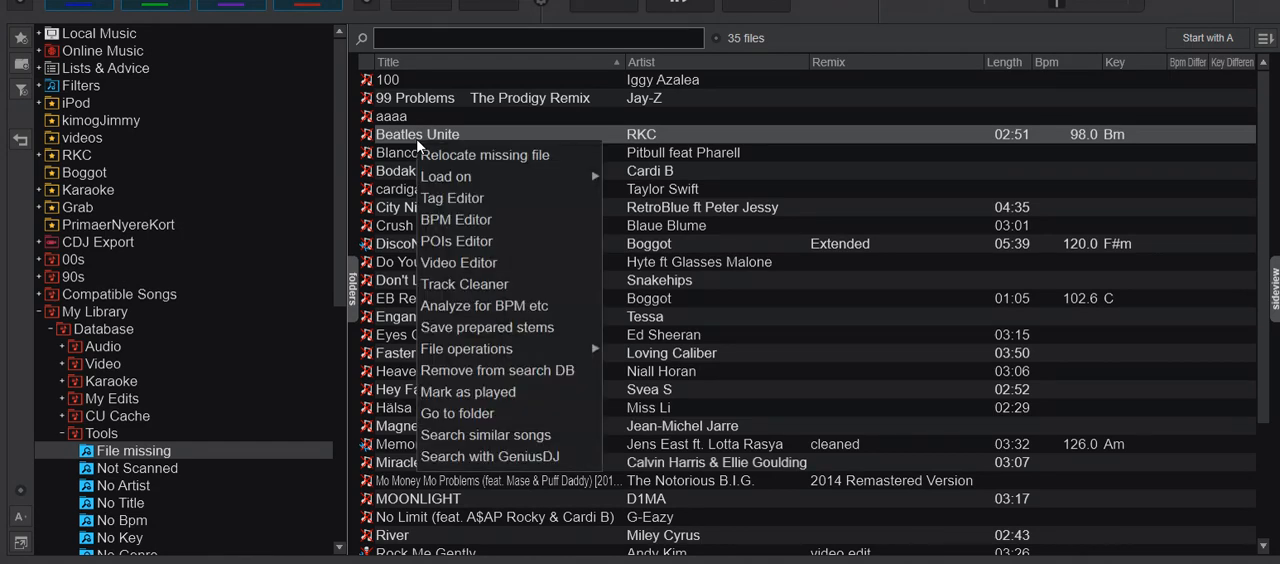
mouse_move(510, 156)
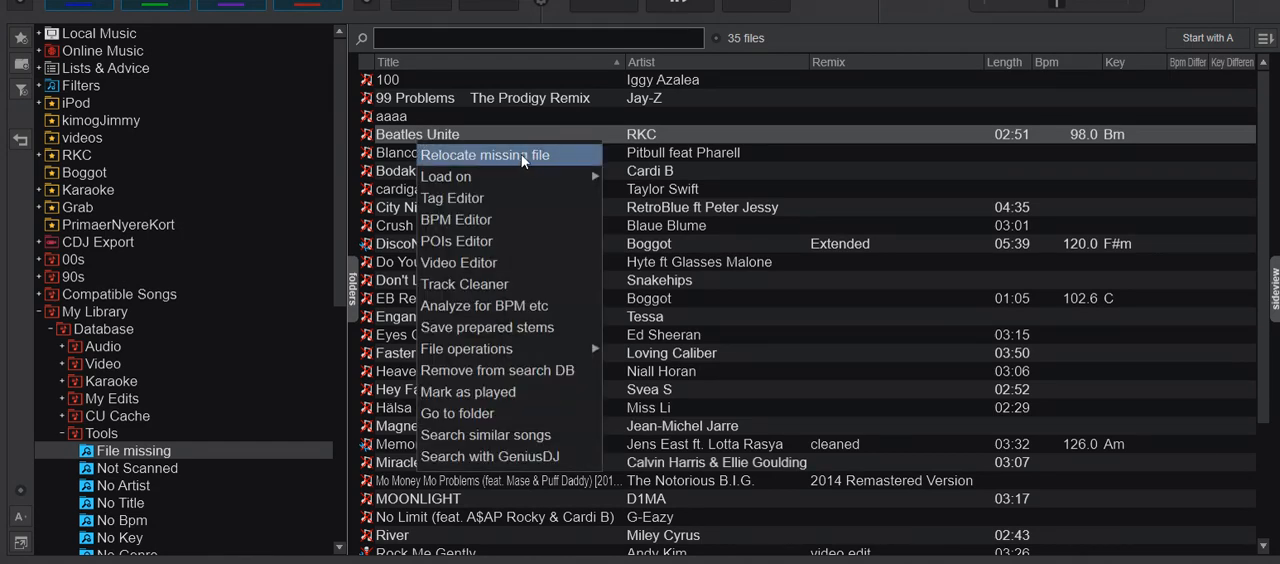
mouse_move(504, 160)
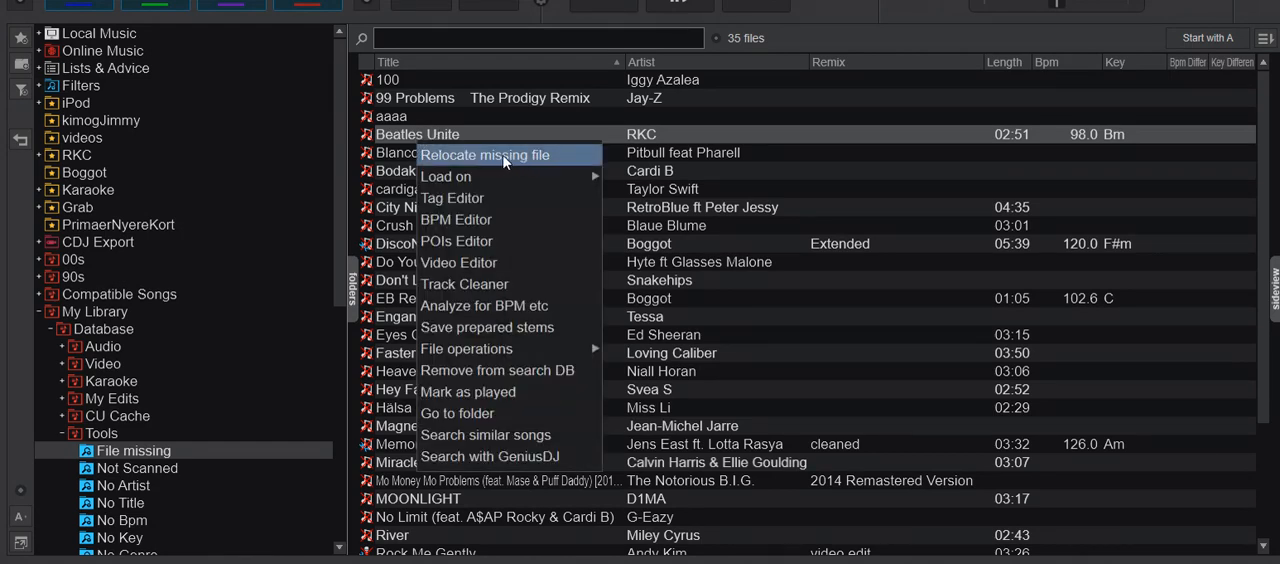
mouse_move(498, 160)
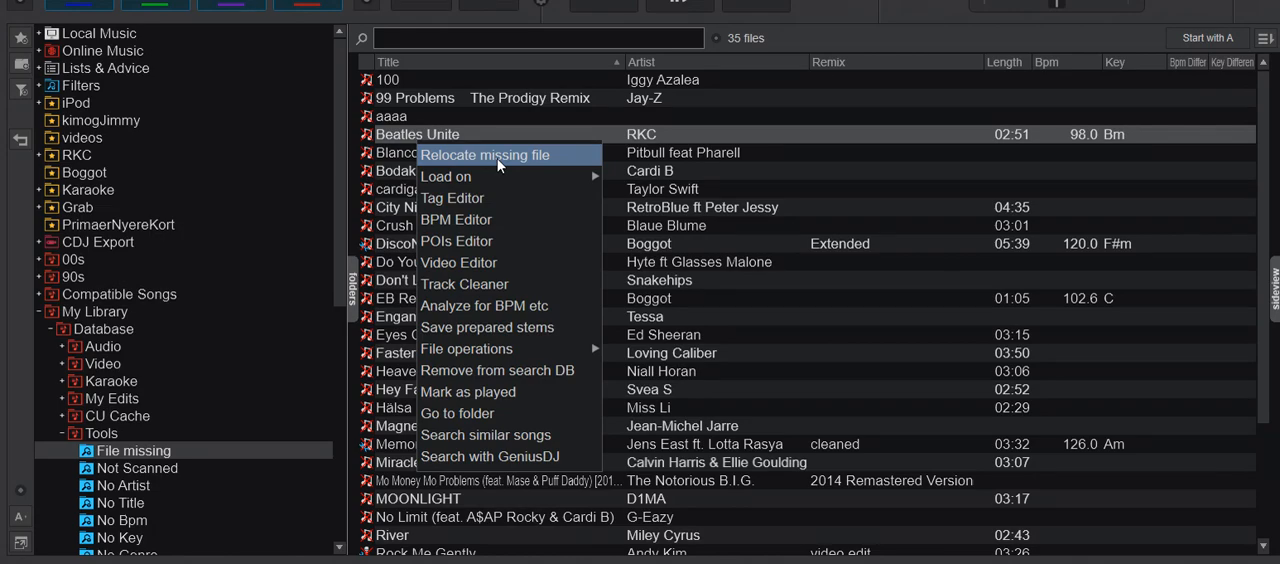
mouse_move(478, 198)
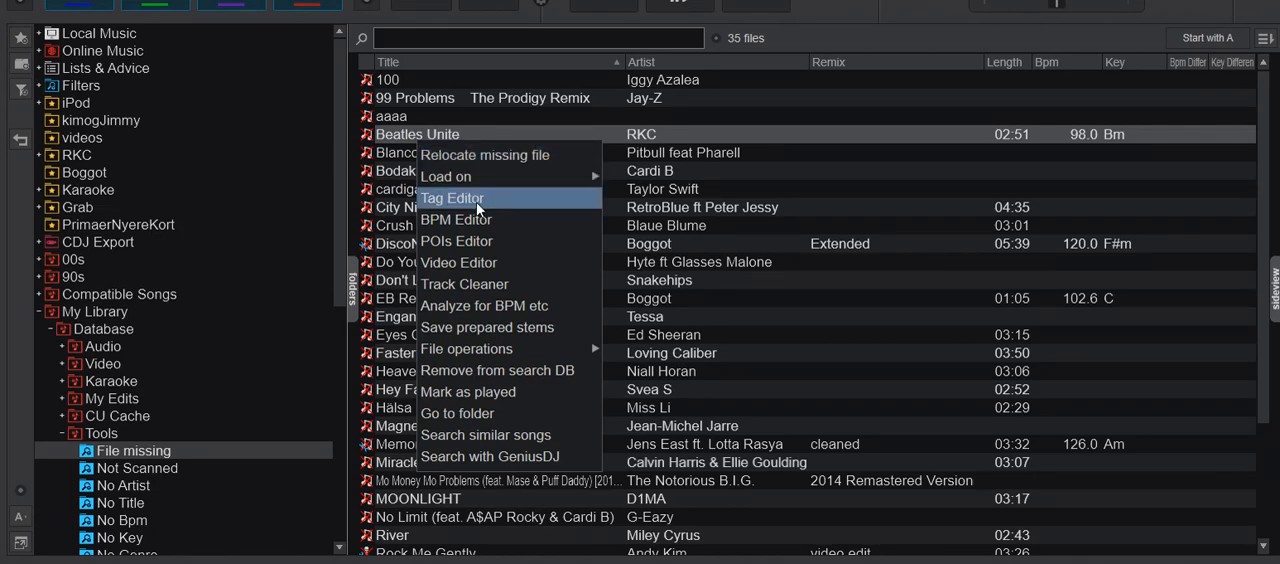
Step: Show Beatles Unite's tag details with its expected file path and filename
click(452, 196)
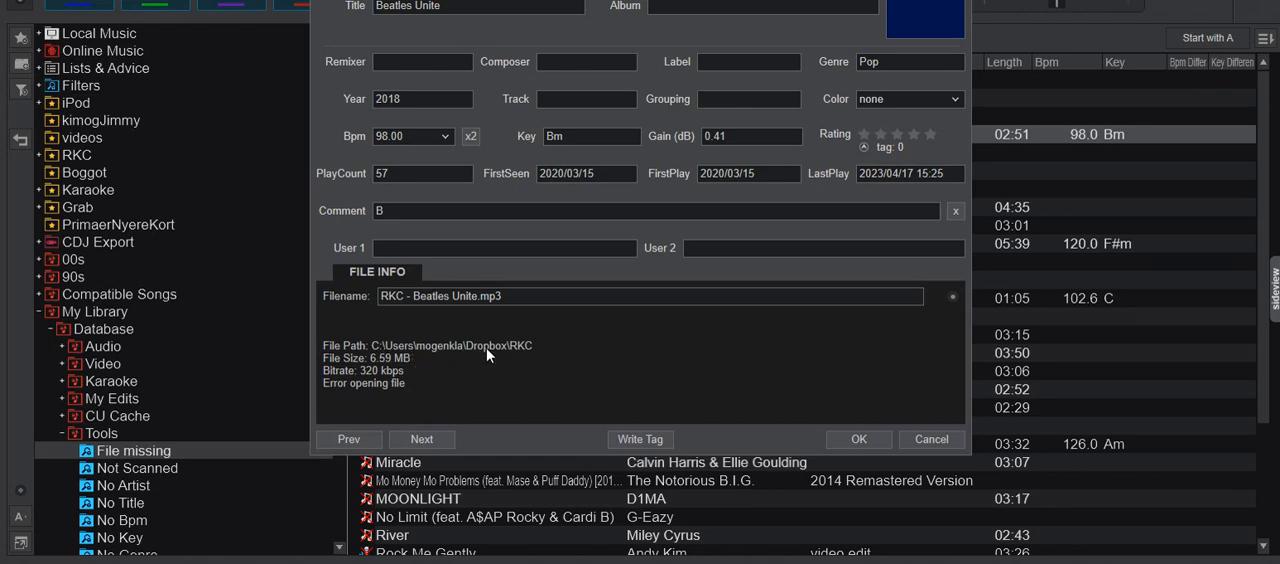
mouse_move(530, 354)
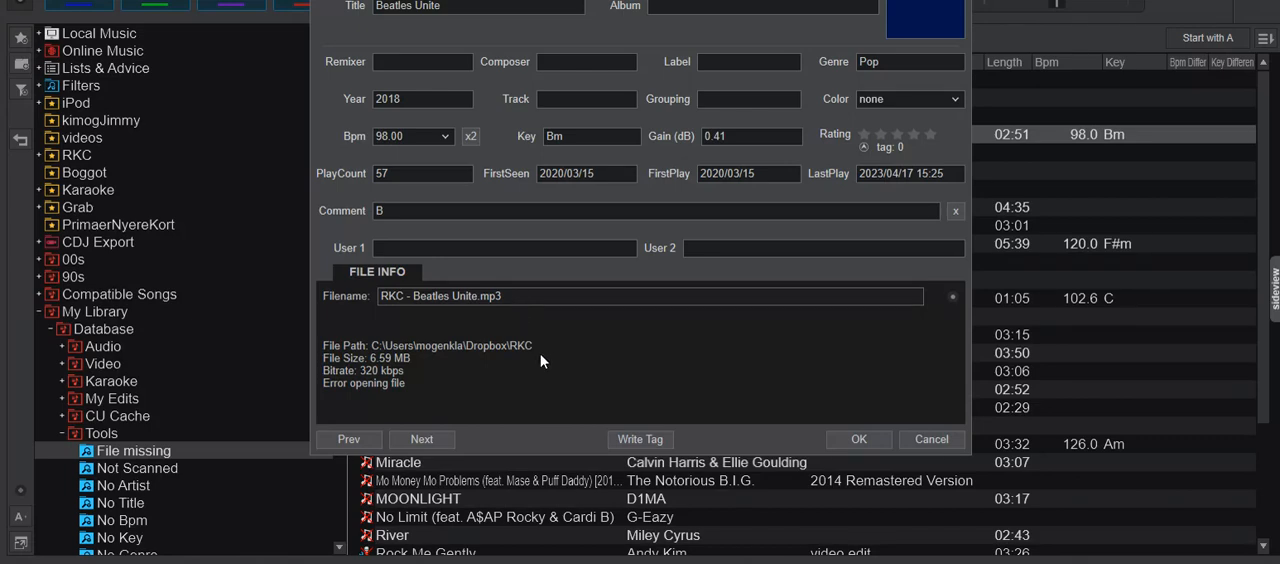
mouse_move(532, 356)
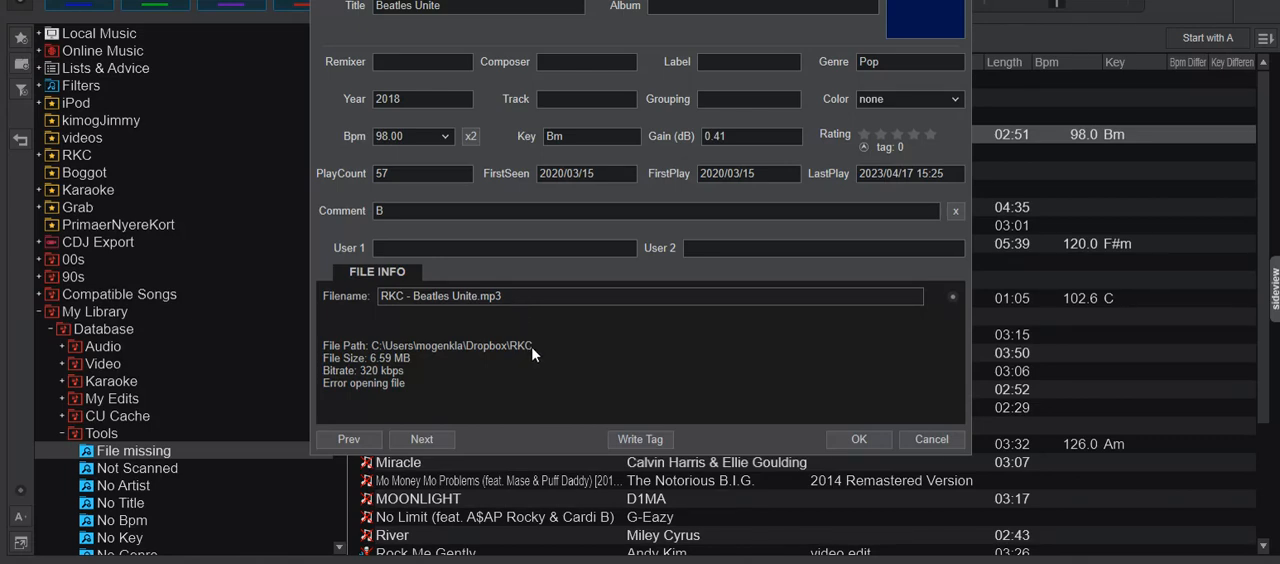
mouse_move(504, 356)
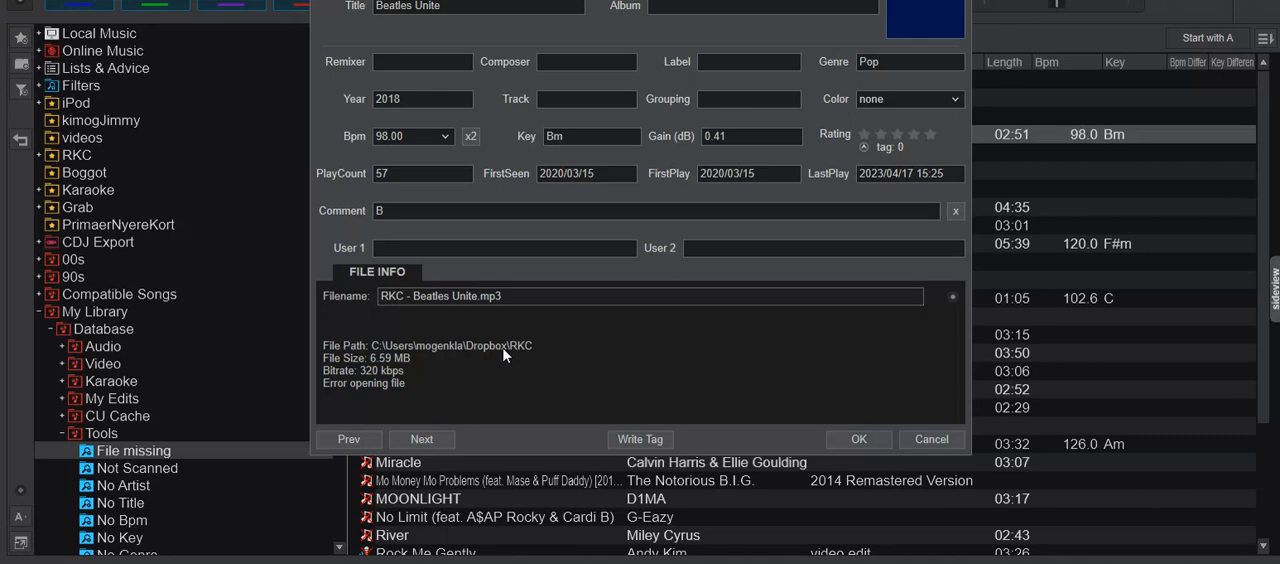
mouse_move(490, 352)
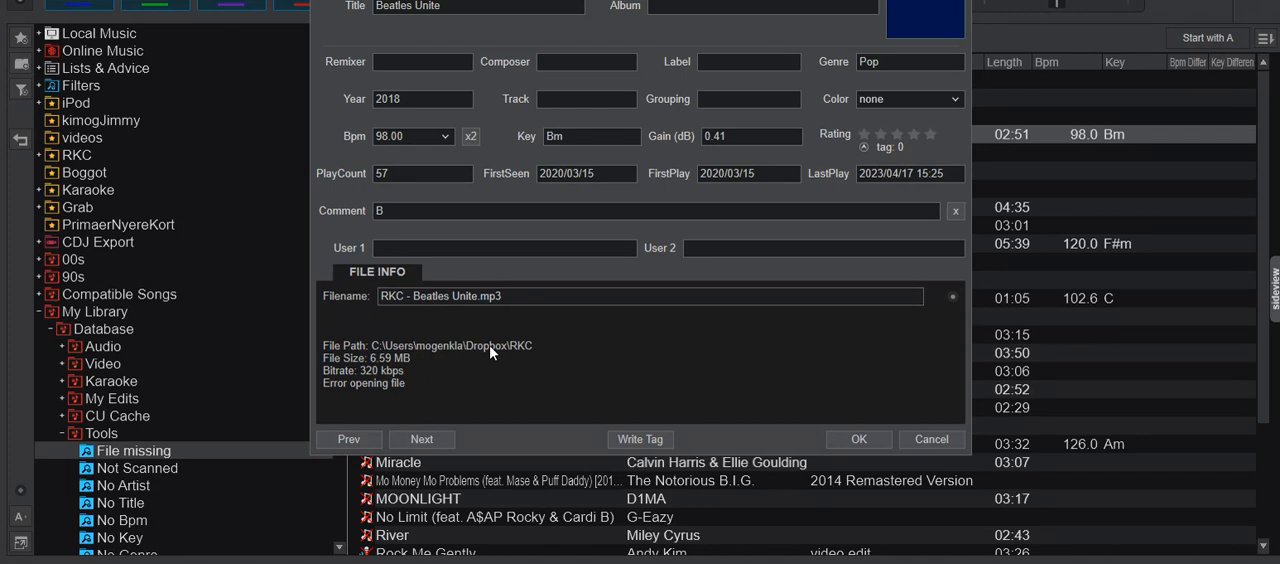
mouse_move(428, 328)
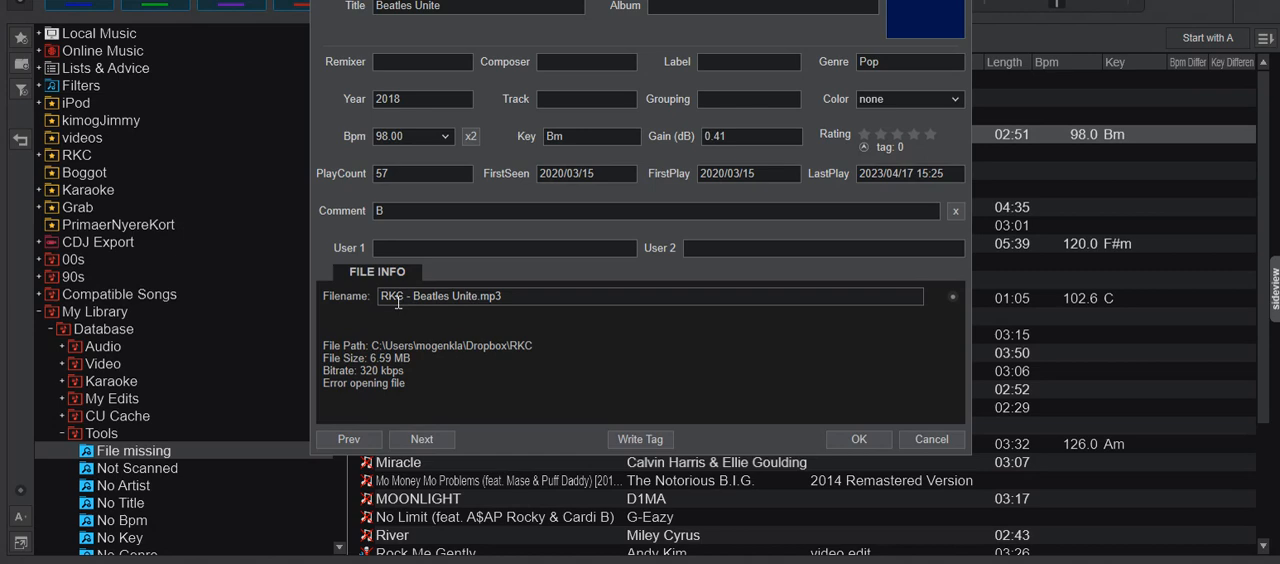
mouse_move(448, 350)
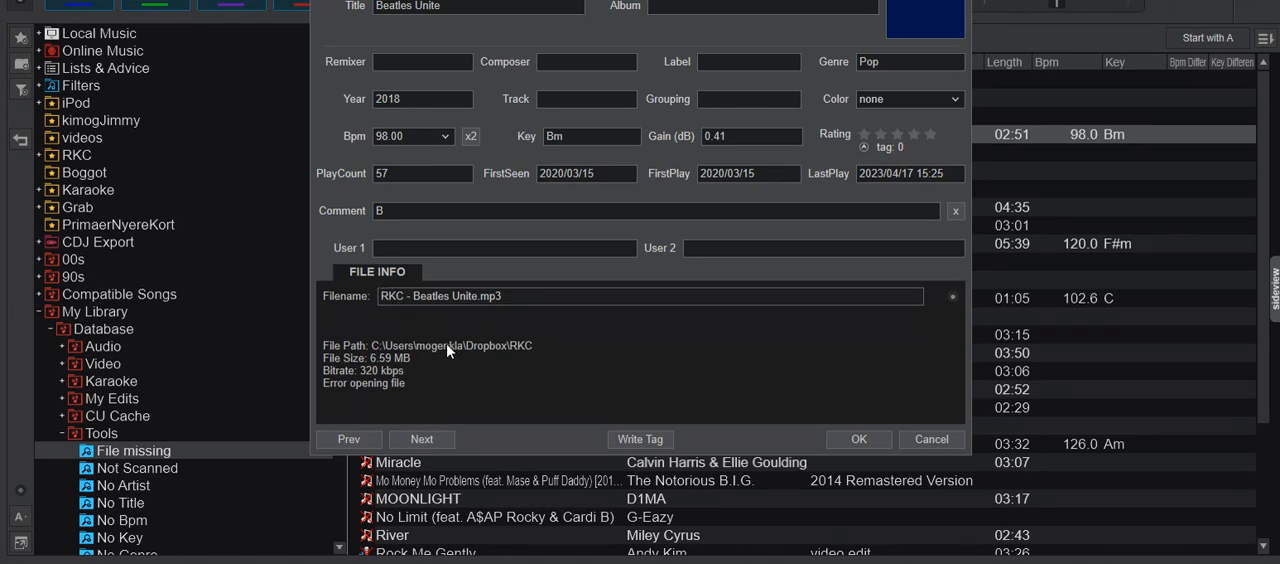
mouse_move(486, 368)
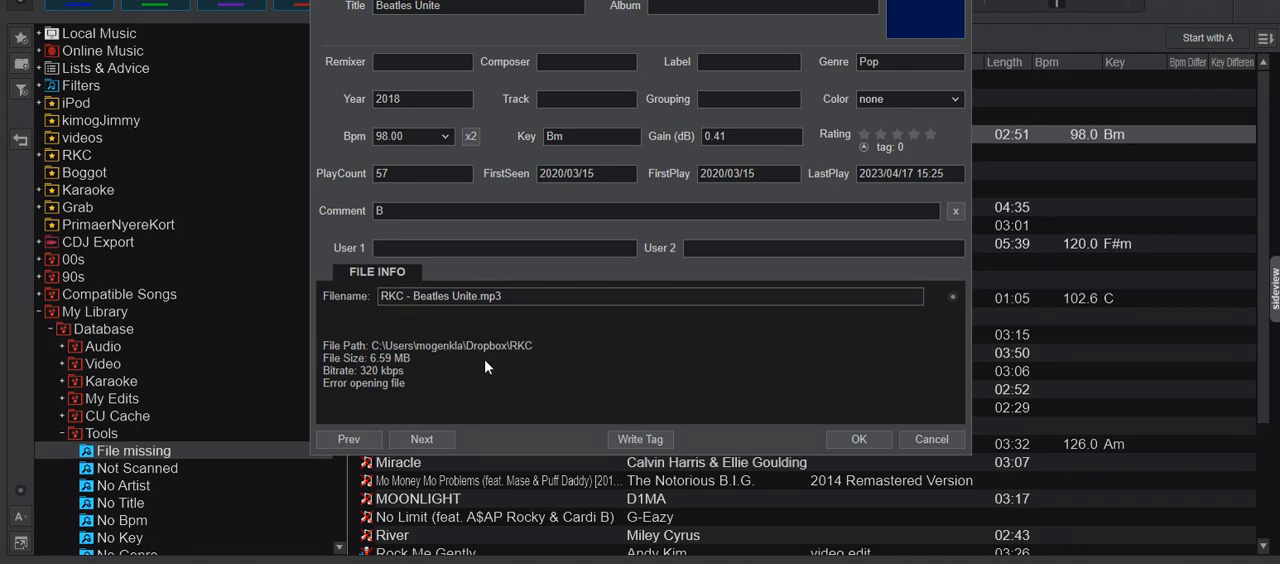
mouse_move(578, 378)
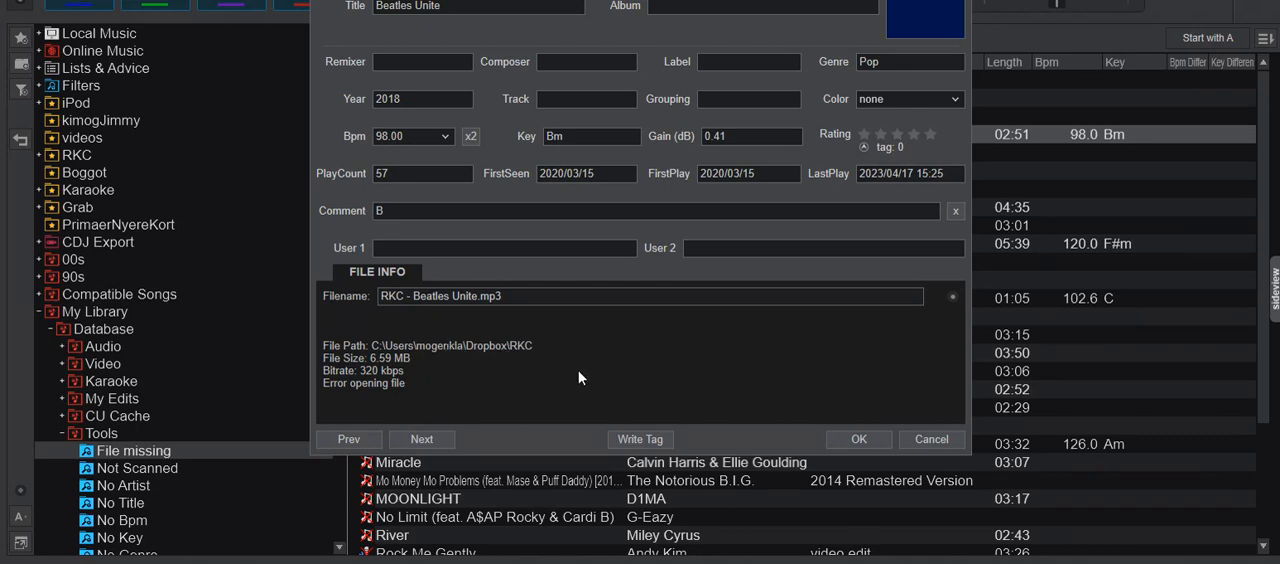
mouse_move(500, 290)
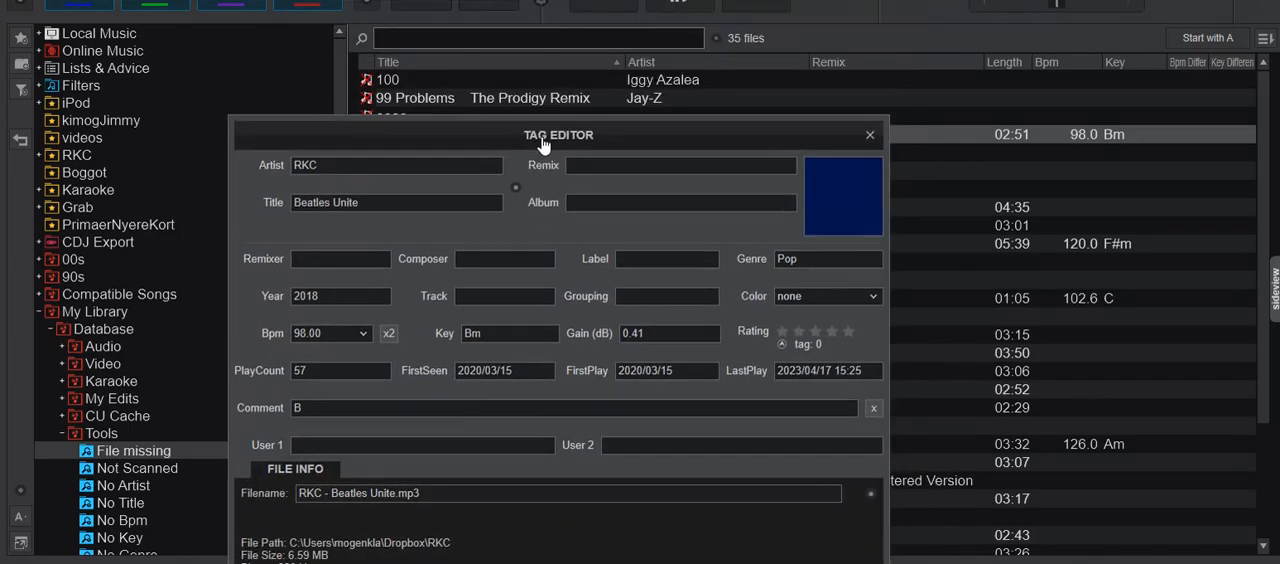
Step: Close the Tag Editor and bring up Beatles Unite's track actions again
click(868, 134)
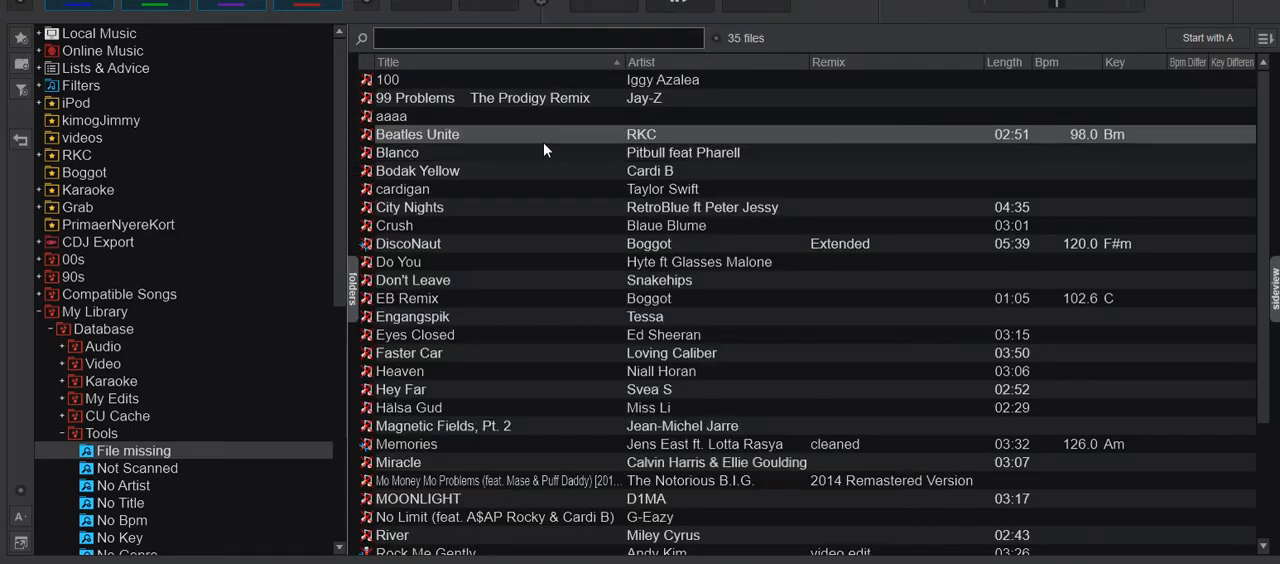
right_click(416, 134)
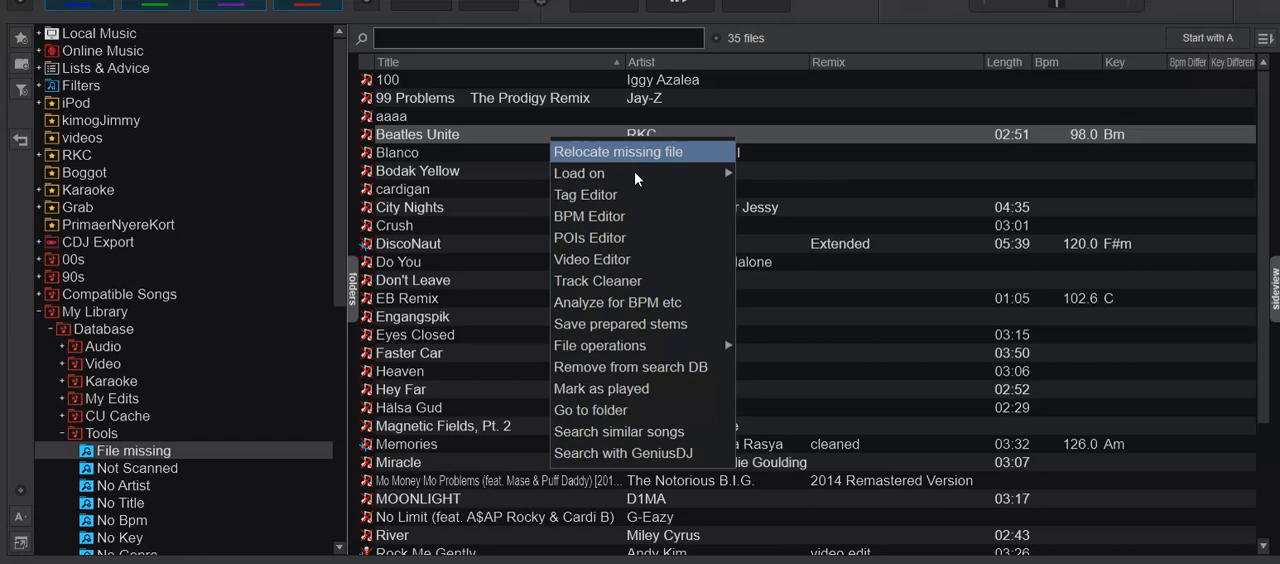
mouse_move(640, 368)
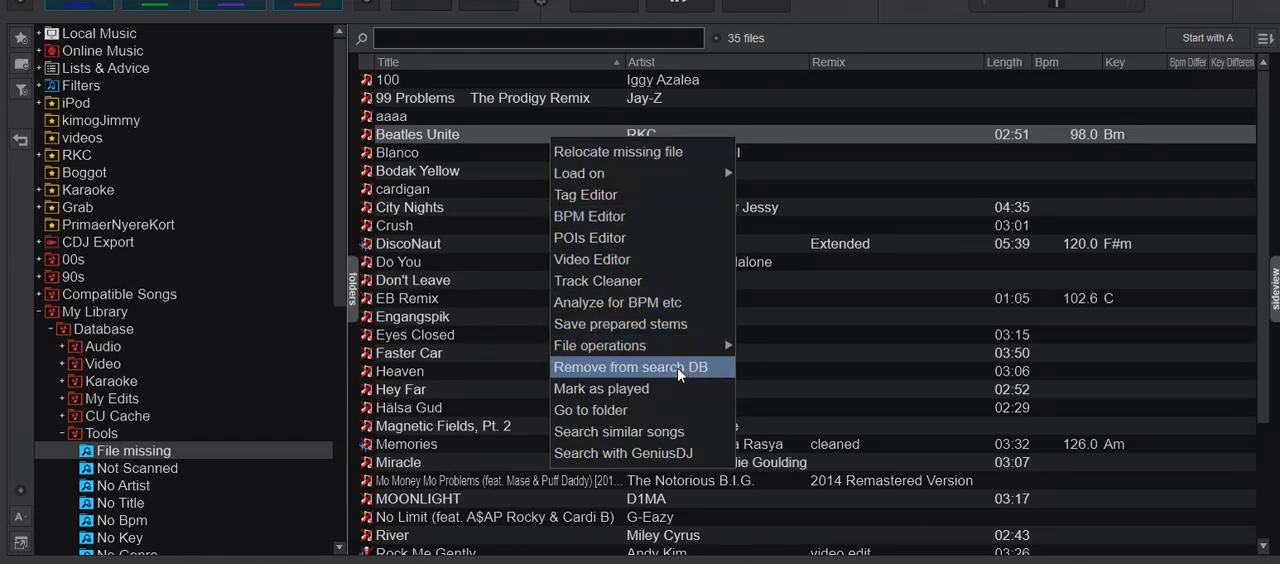
mouse_move(476, 238)
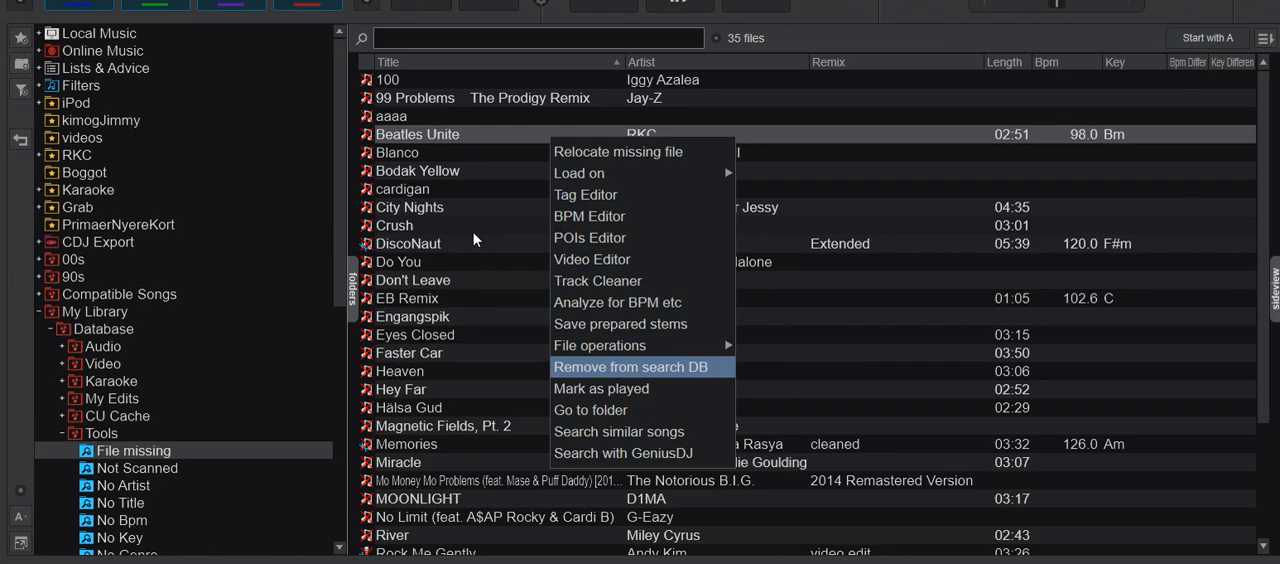
mouse_move(502, 232)
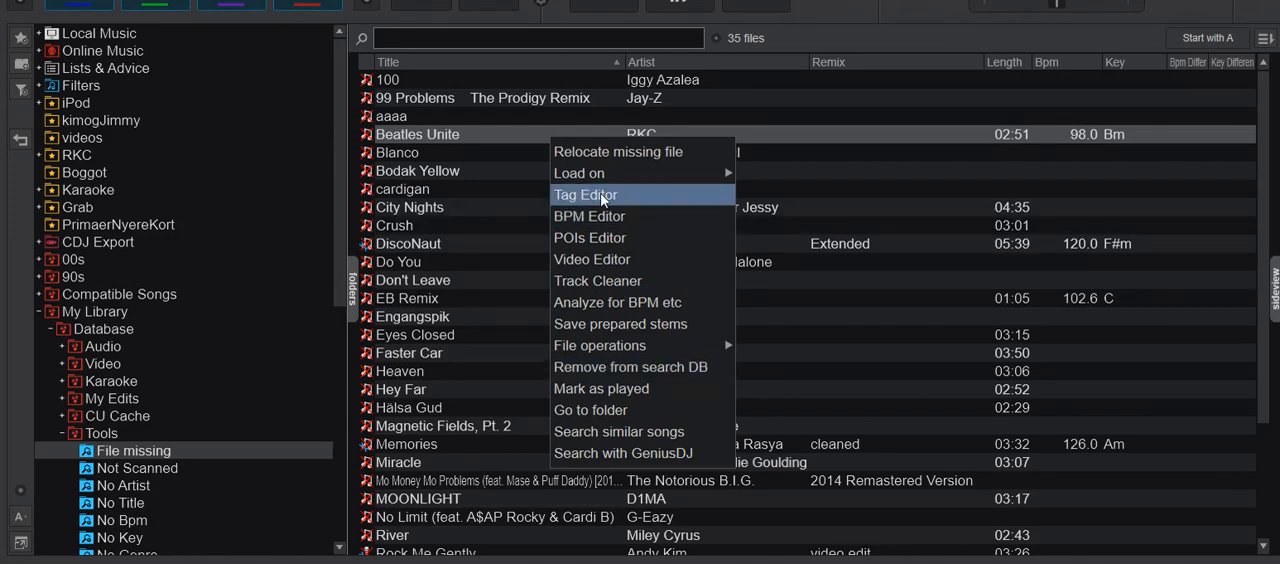
Step: Bring Beatles Unite's tag details back up with its file info and open error
click(584, 194)
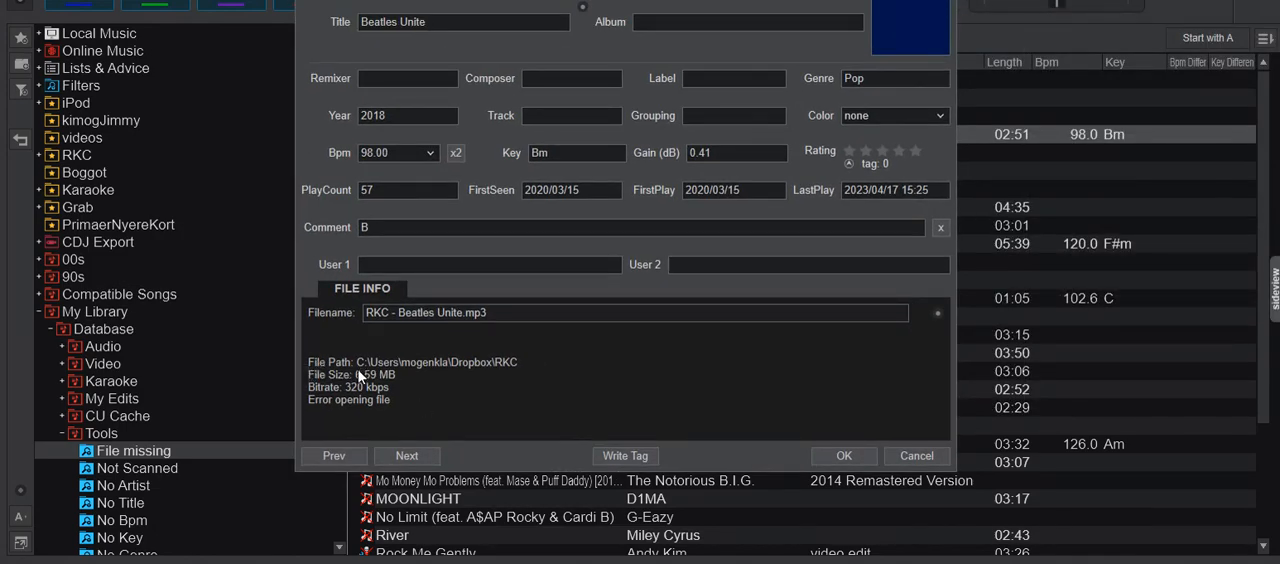
mouse_move(436, 330)
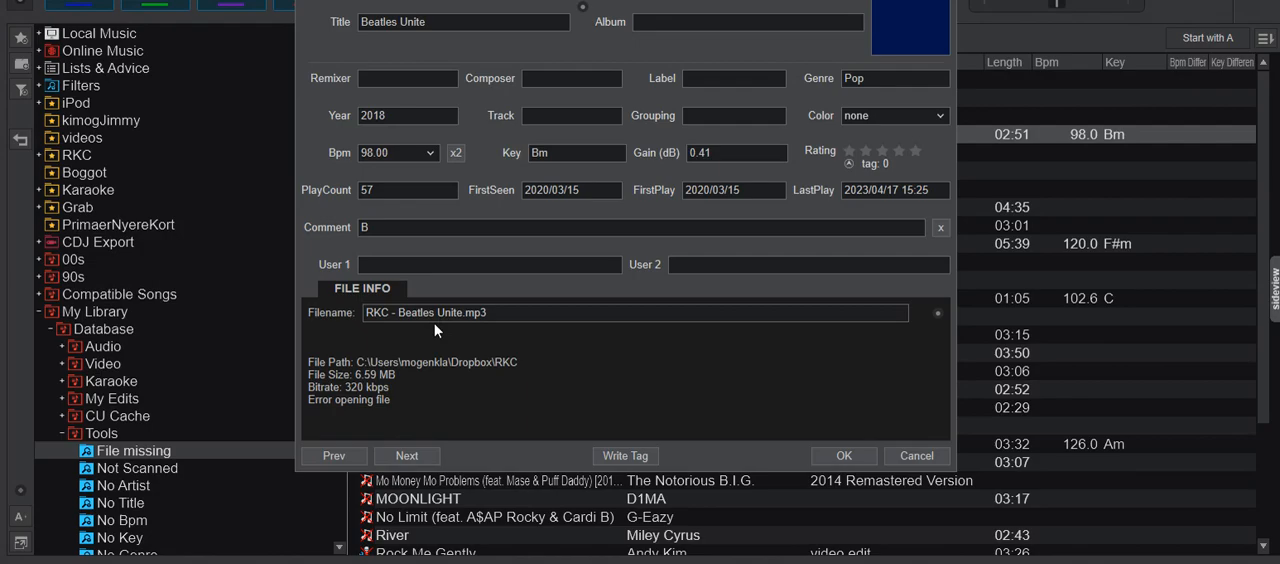